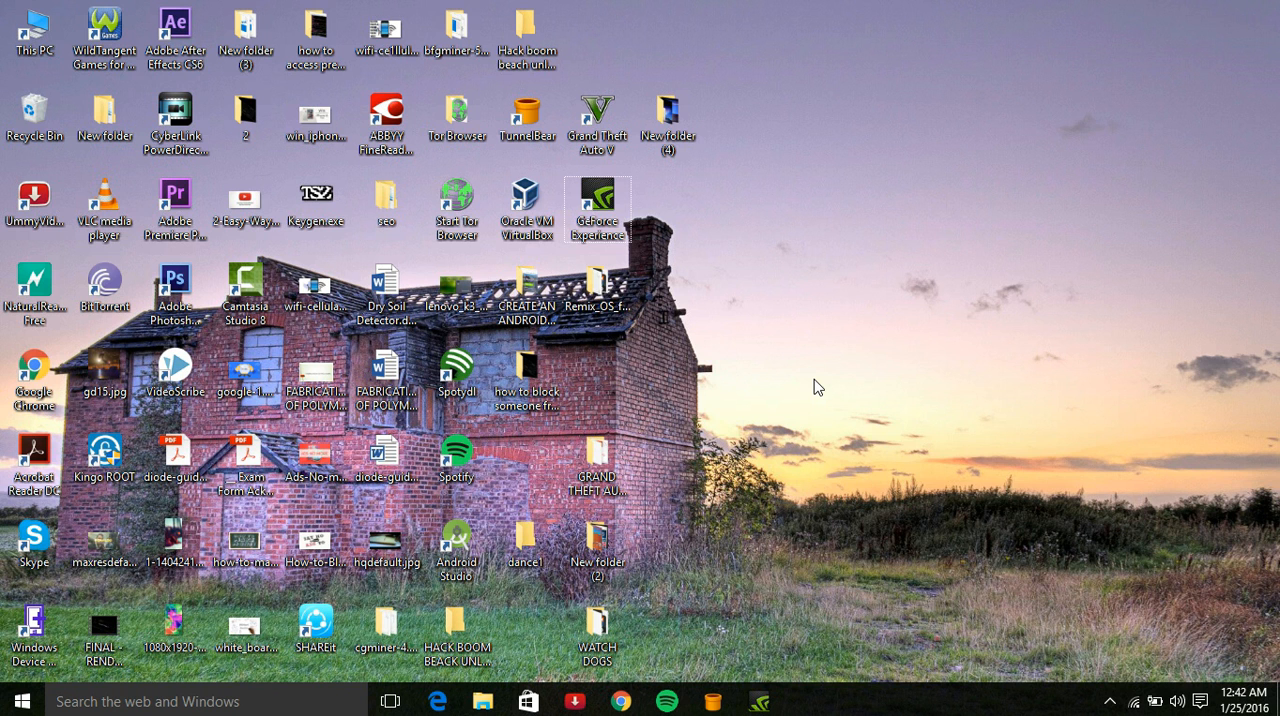
pyautogui.moveTo(700, 280)
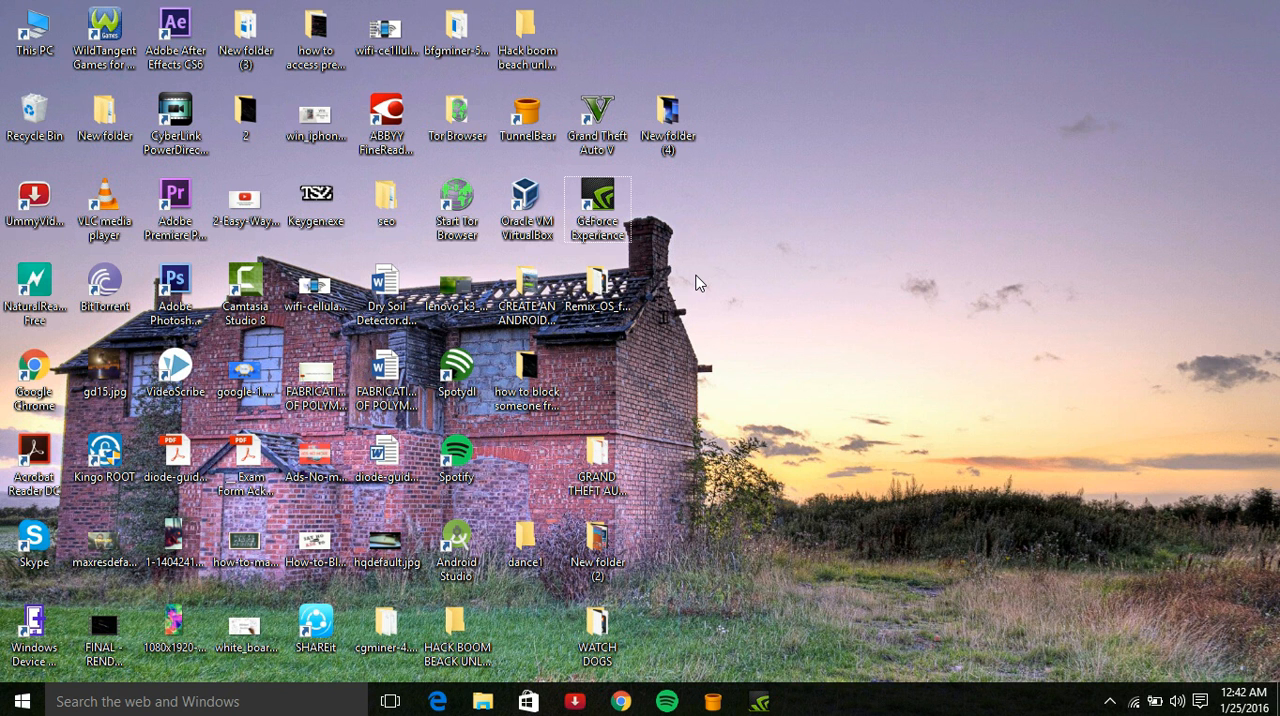
# - Check the driver in GeForce Experience, then search Windows for 'de' to find Device Manager
pyautogui.doubleClick(600, 195)
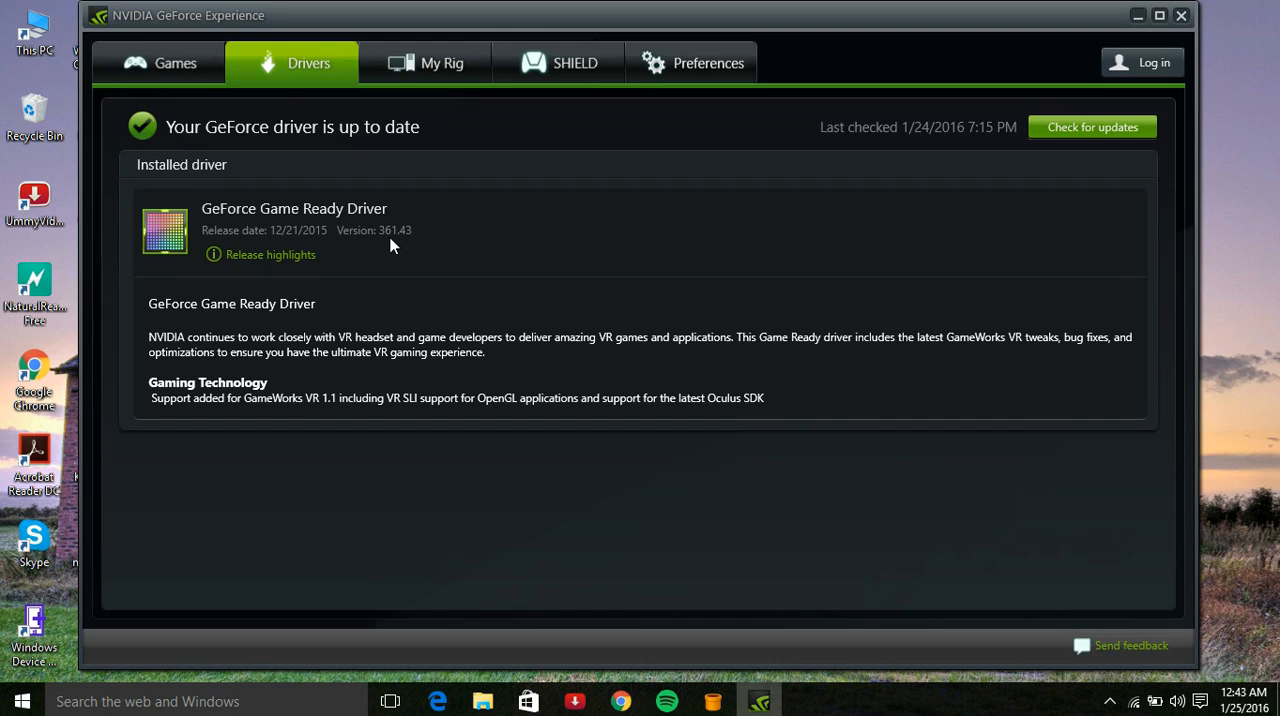
pyautogui.moveTo(364, 243)
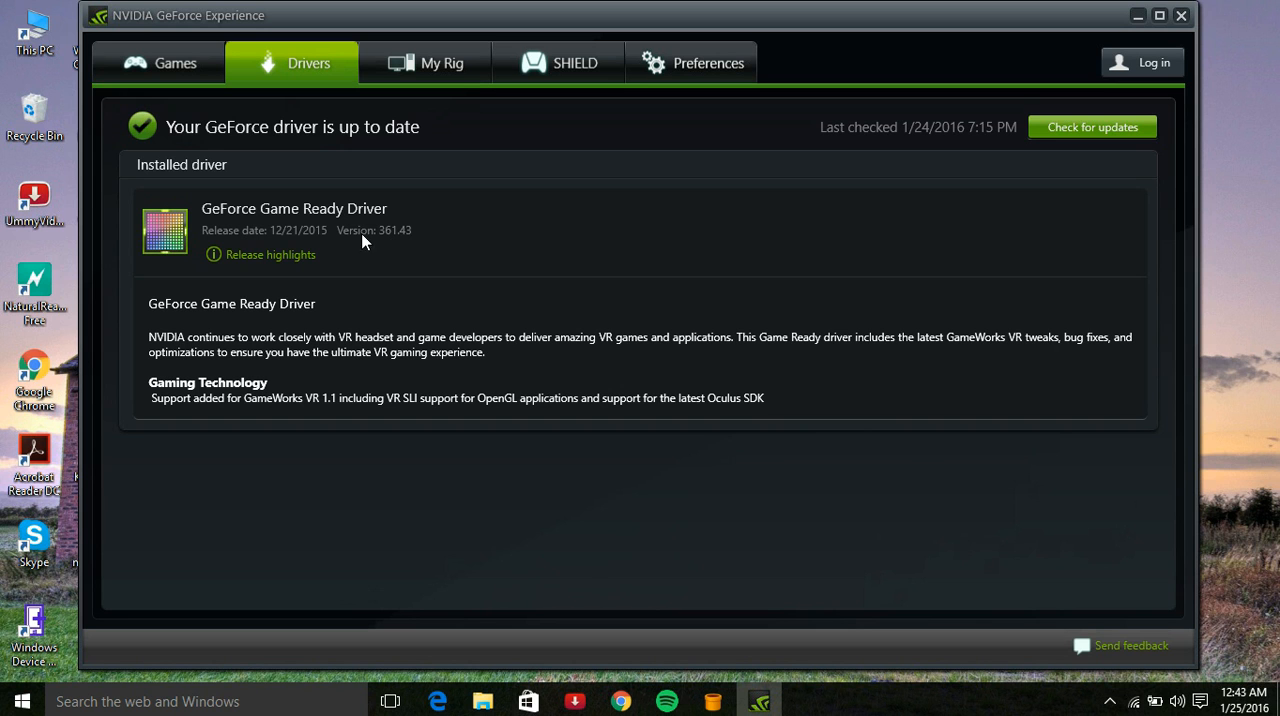
pyautogui.moveTo(351, 238)
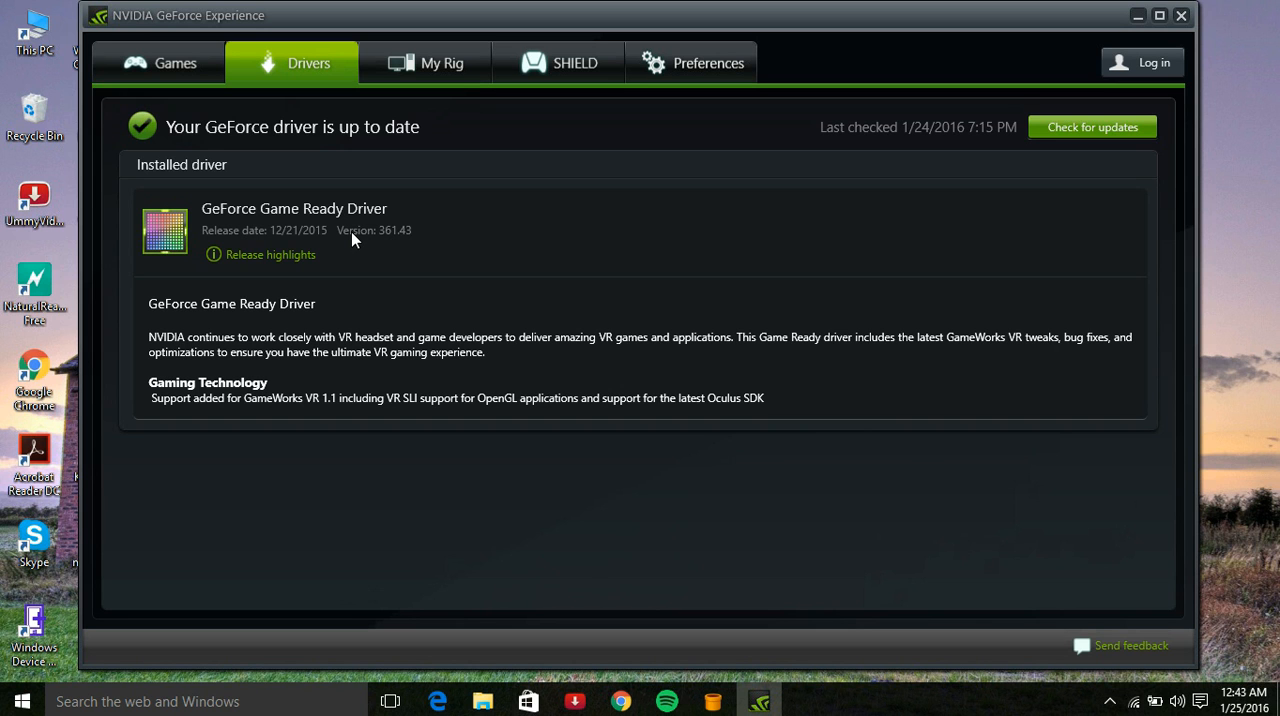
pyautogui.moveTo(392, 238)
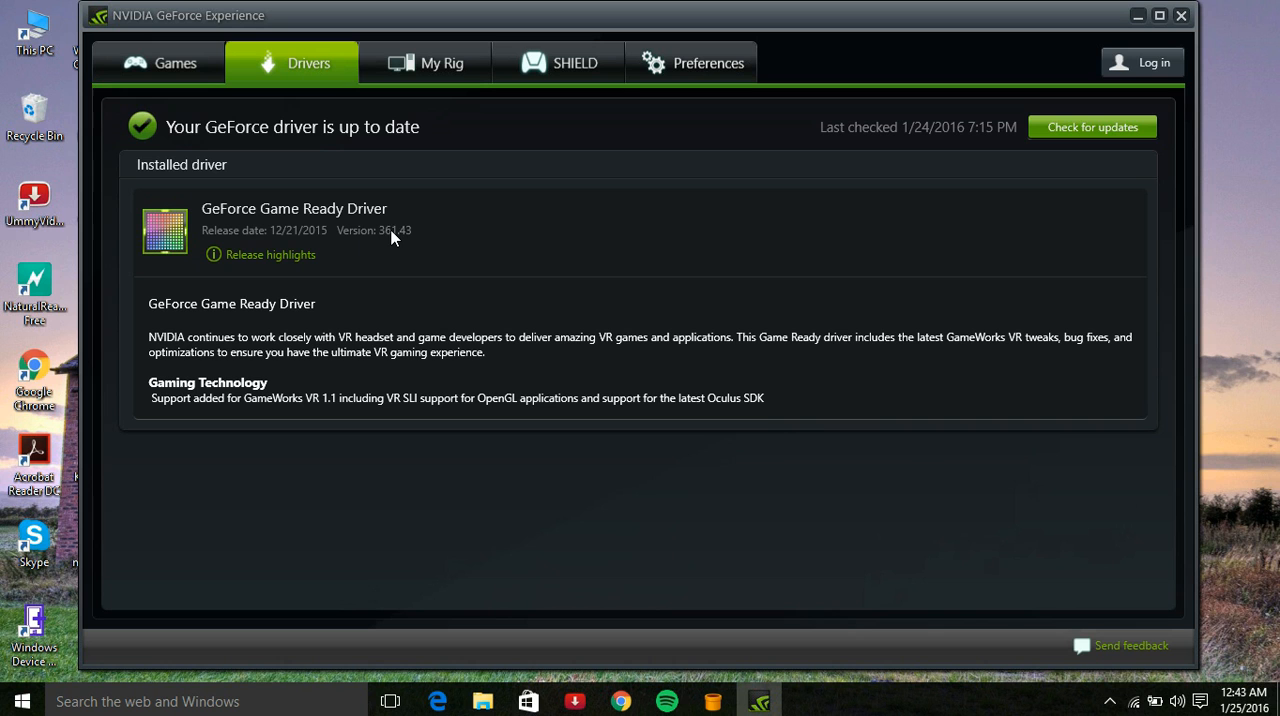
pyautogui.moveTo(433, 262)
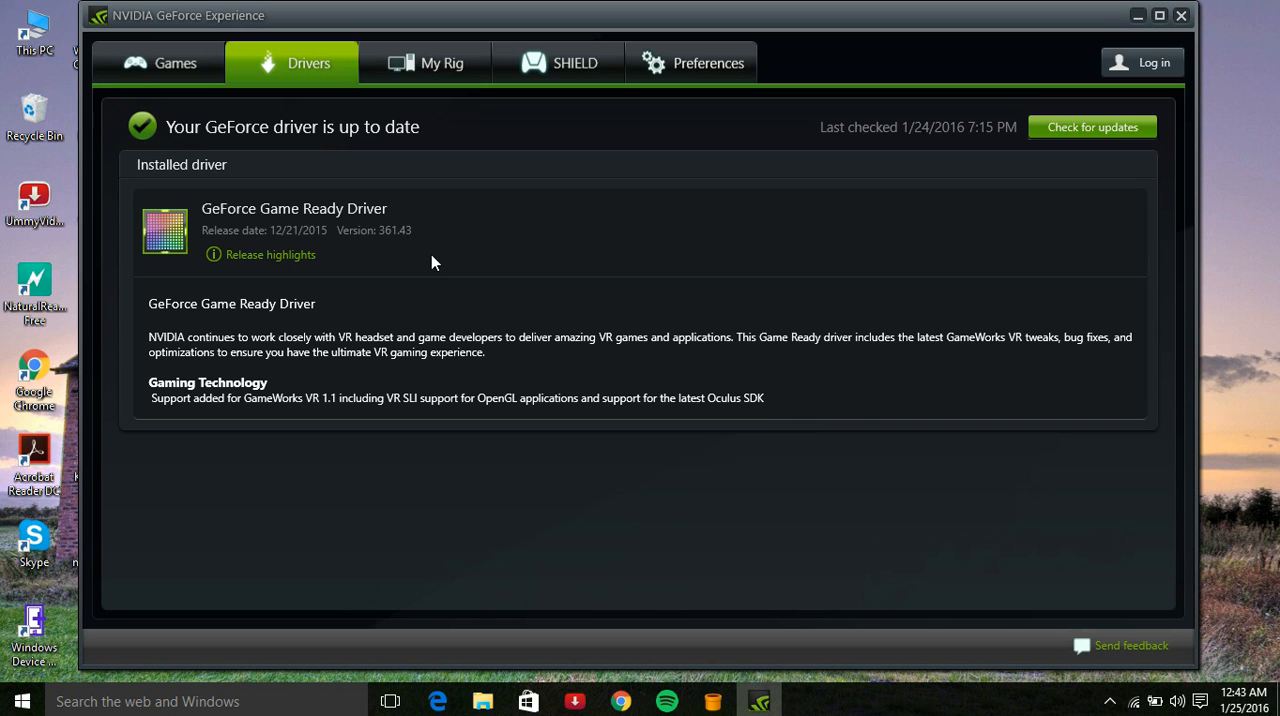
pyautogui.moveTo(632, 263)
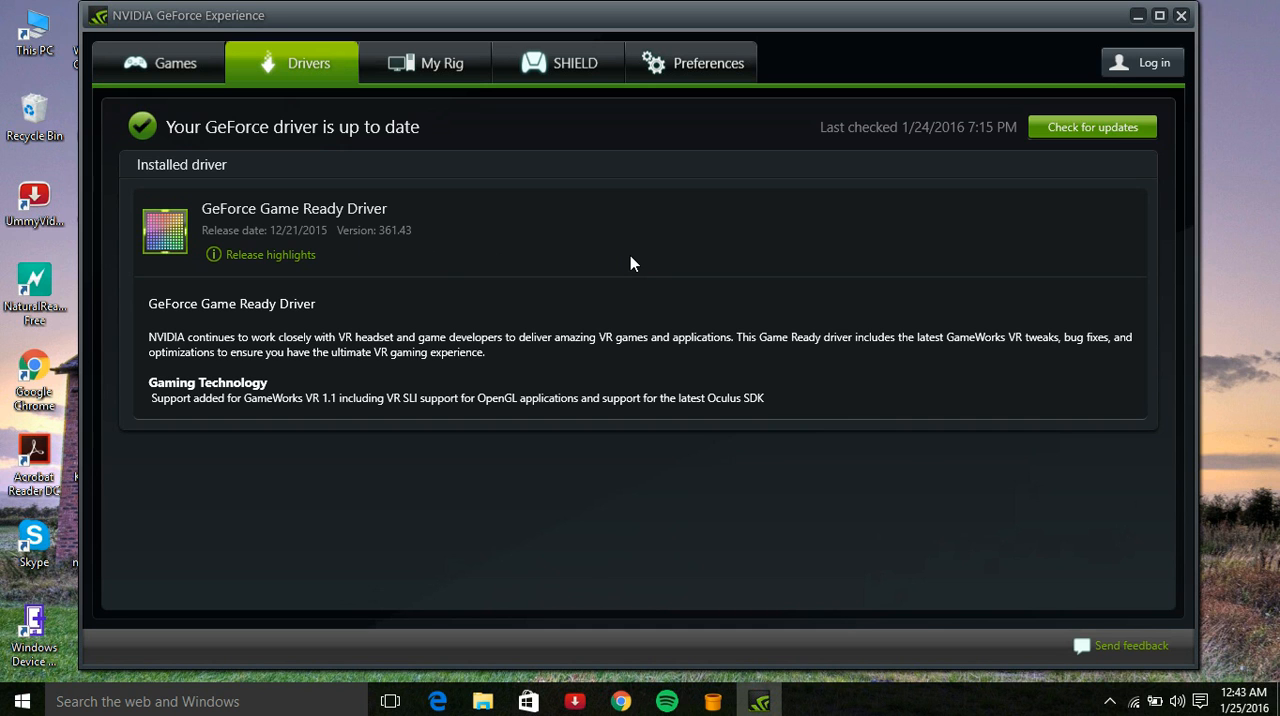
pyautogui.moveTo(1149, 18)
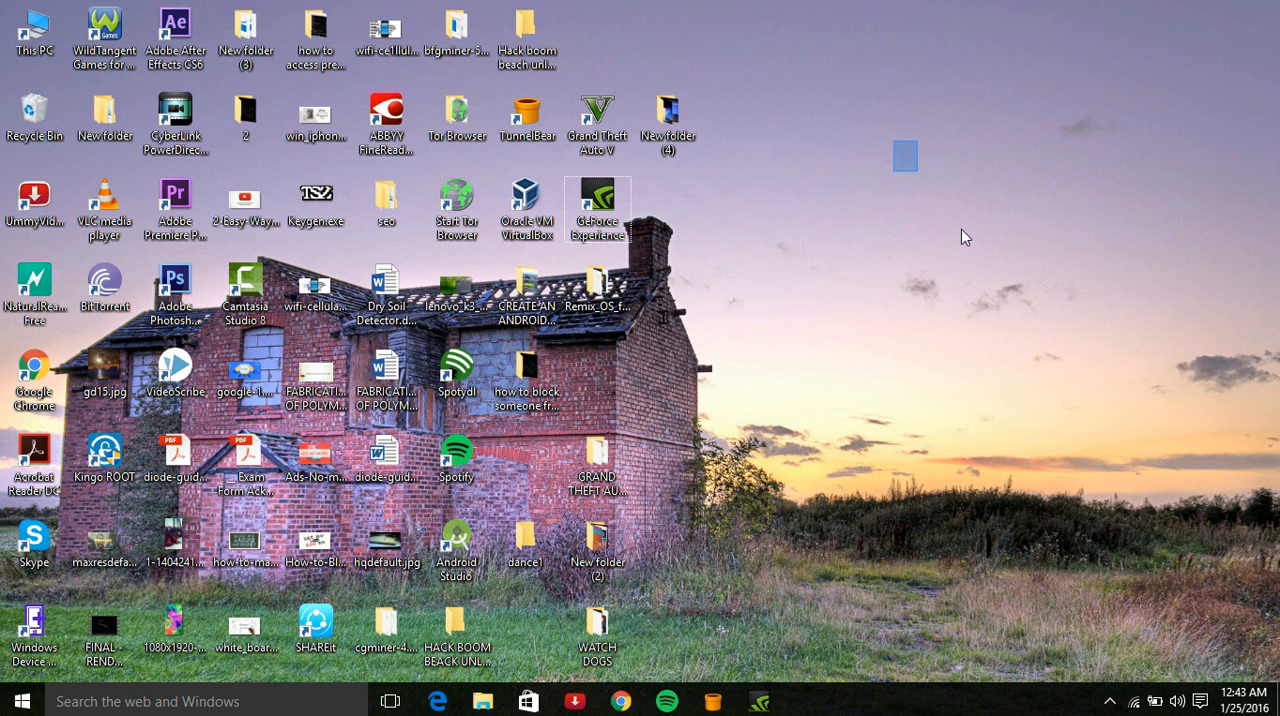
pyautogui.moveTo(905, 156); pyautogui.dragTo(1078, 361)
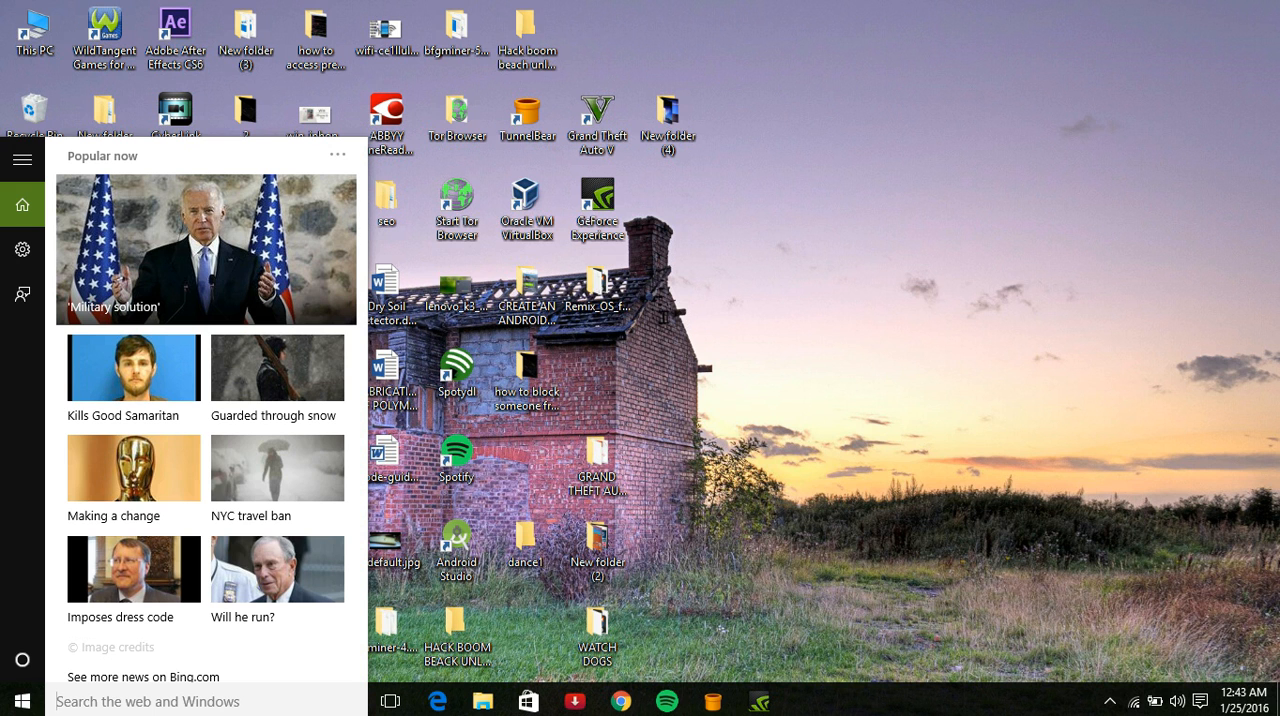
pyautogui.write('de')
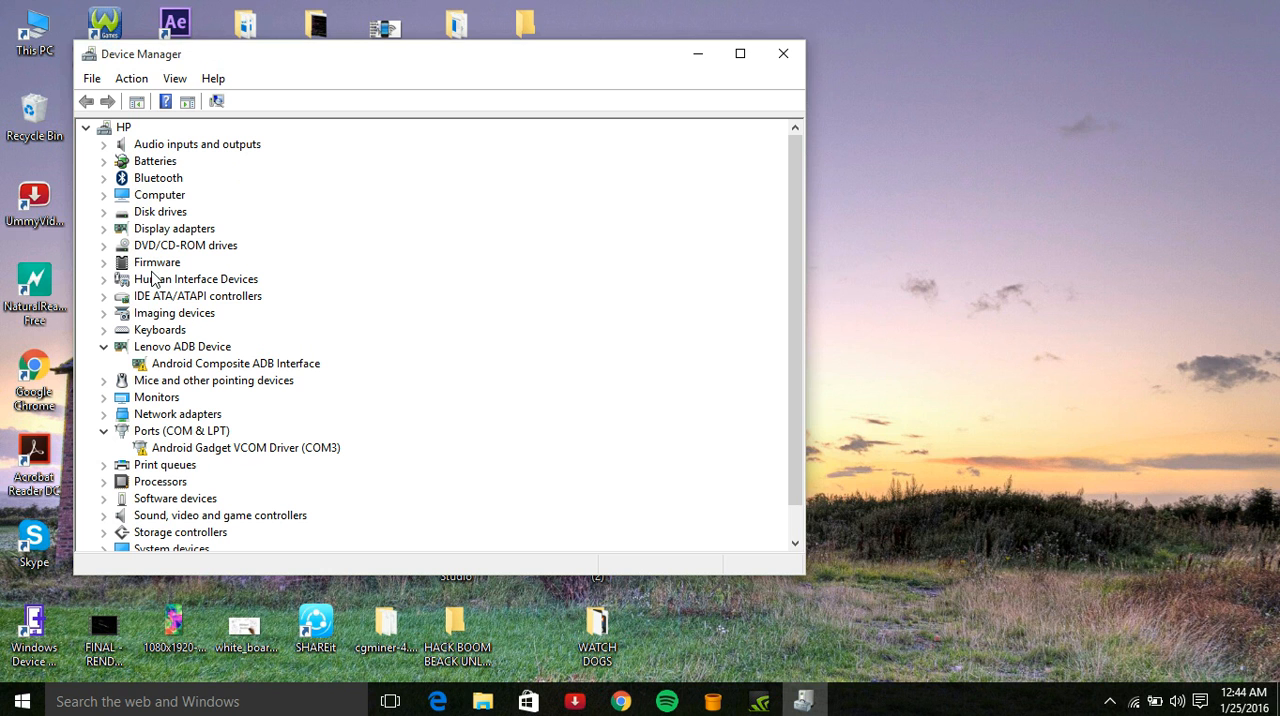
pyautogui.moveTo(135, 313)
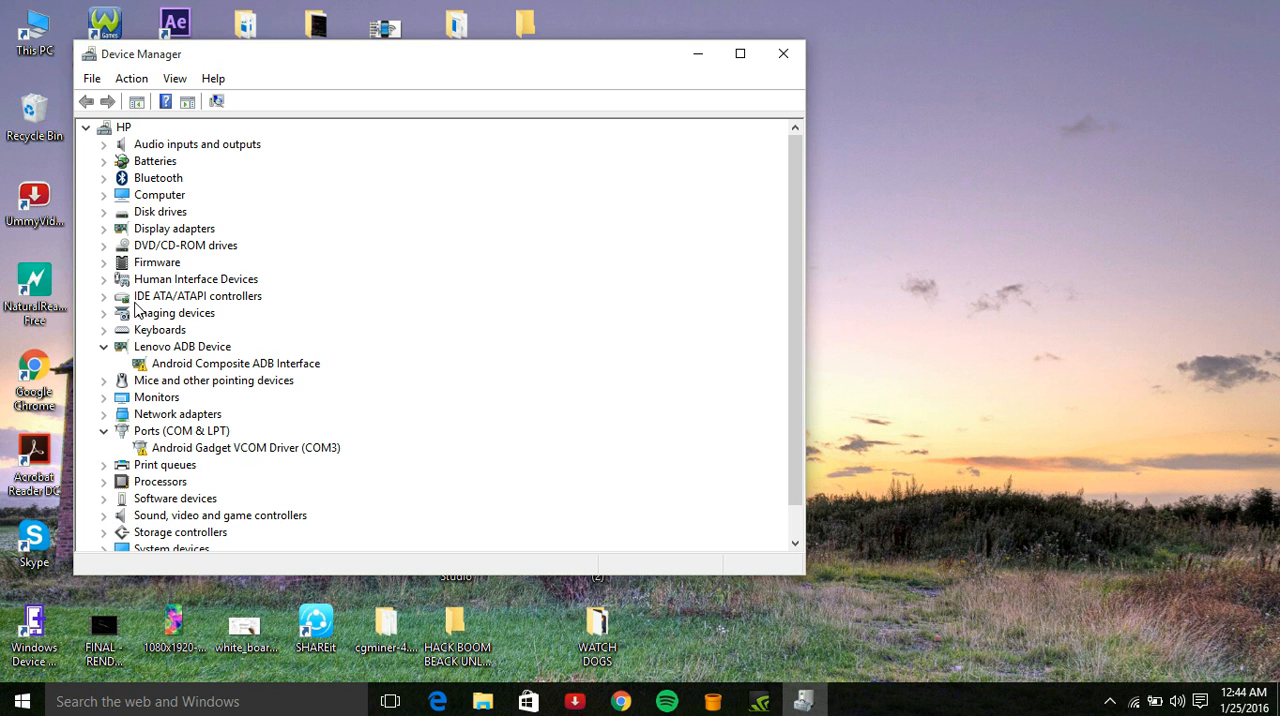
pyautogui.moveTo(152, 237)
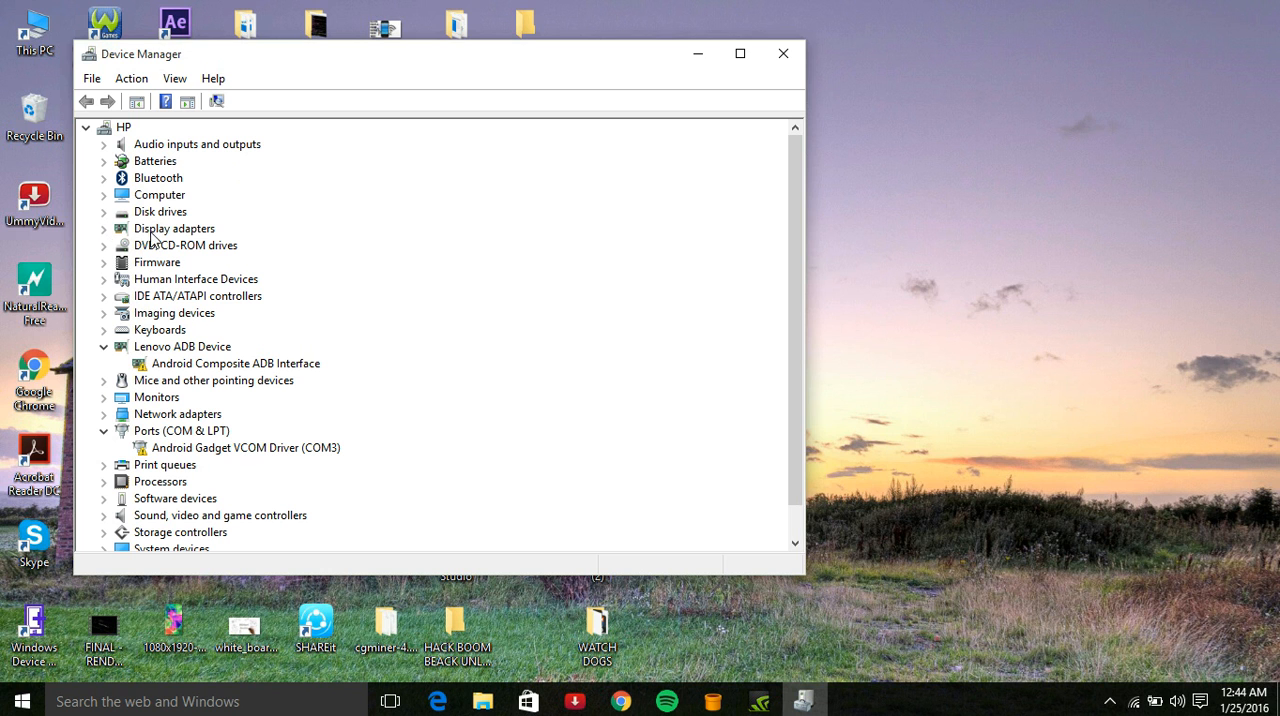
# - Expand Display adapters in full-screen Device Manager and select NVIDIA GeForce 830M
pyautogui.click(173, 228)
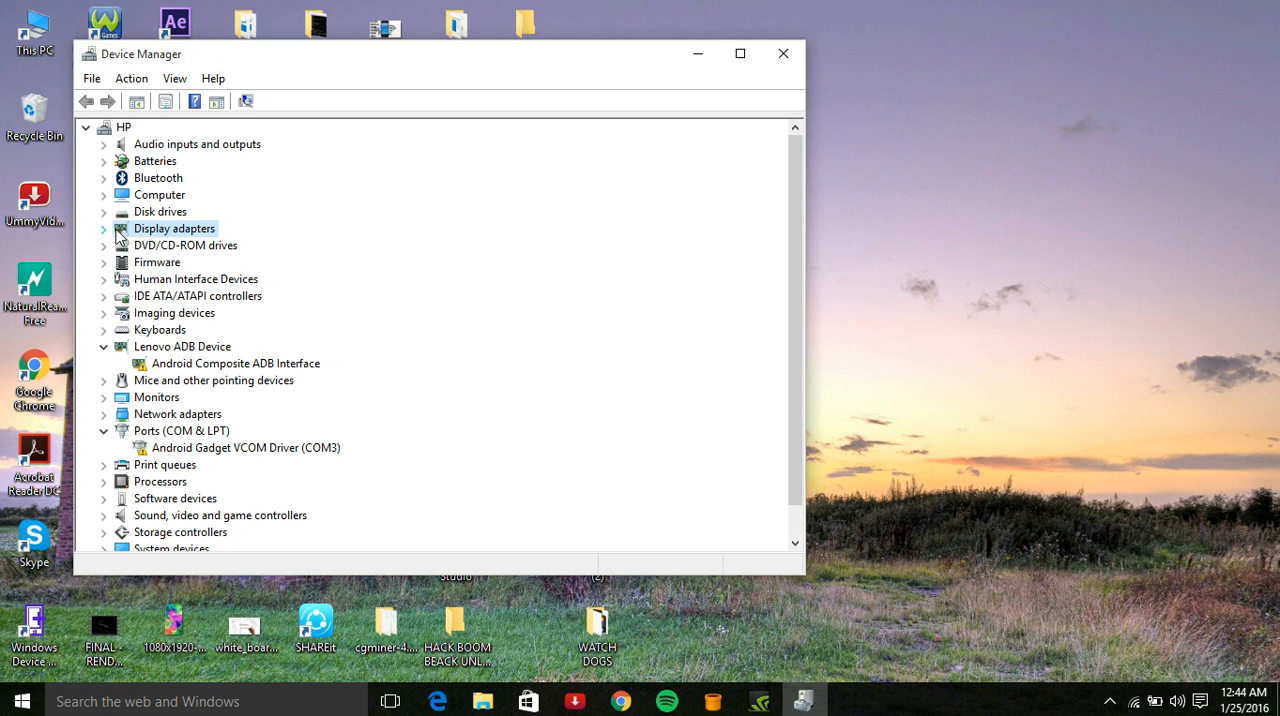
pyautogui.moveTo(740, 53)
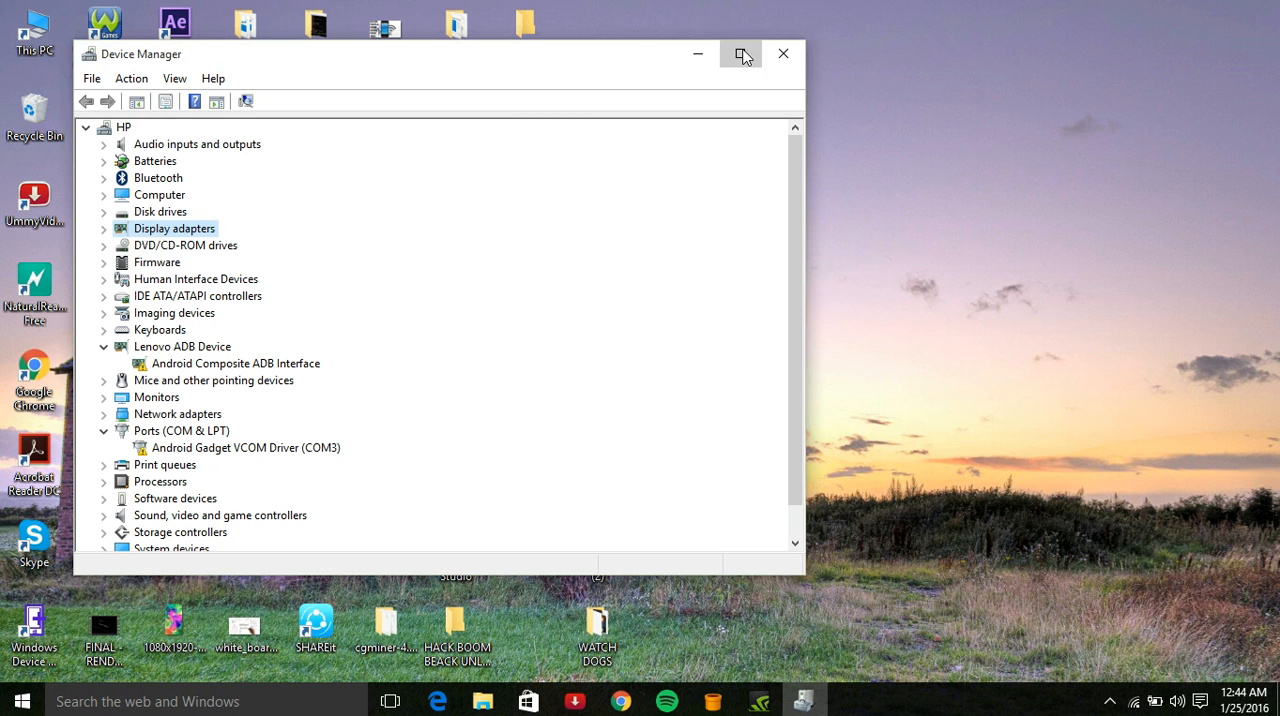
pyautogui.click(741, 53)
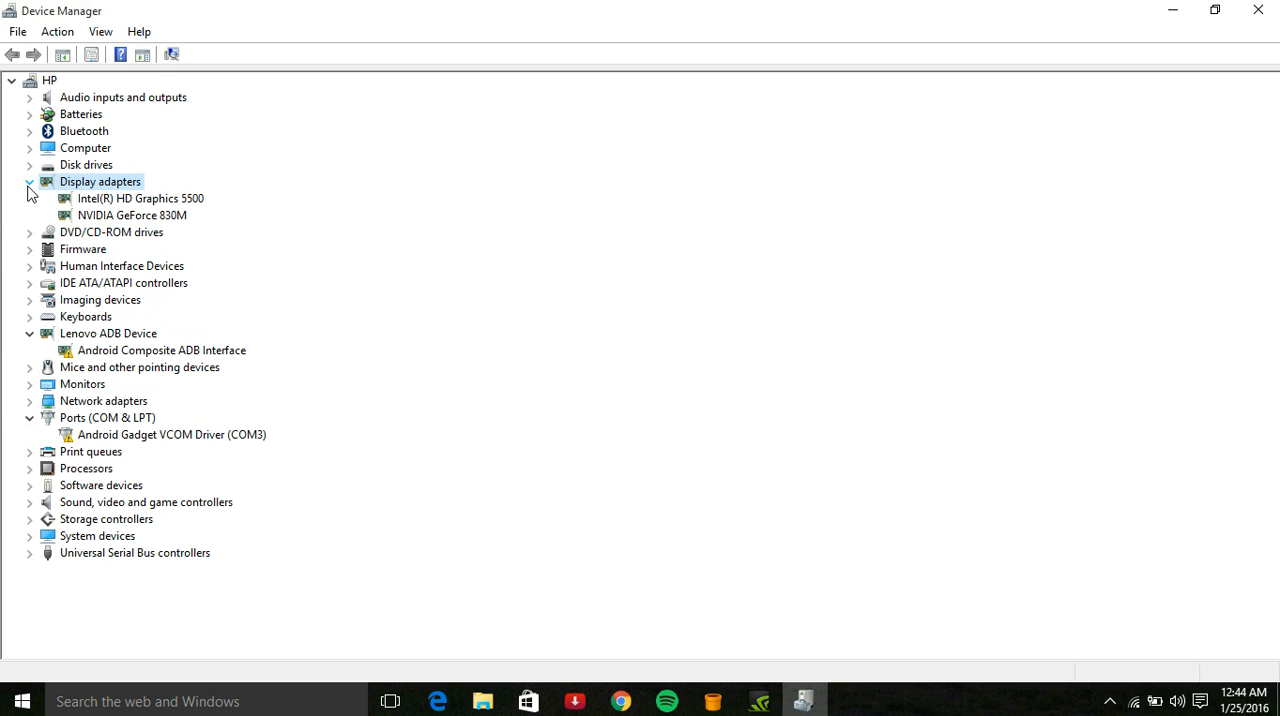
pyautogui.click(132, 215)
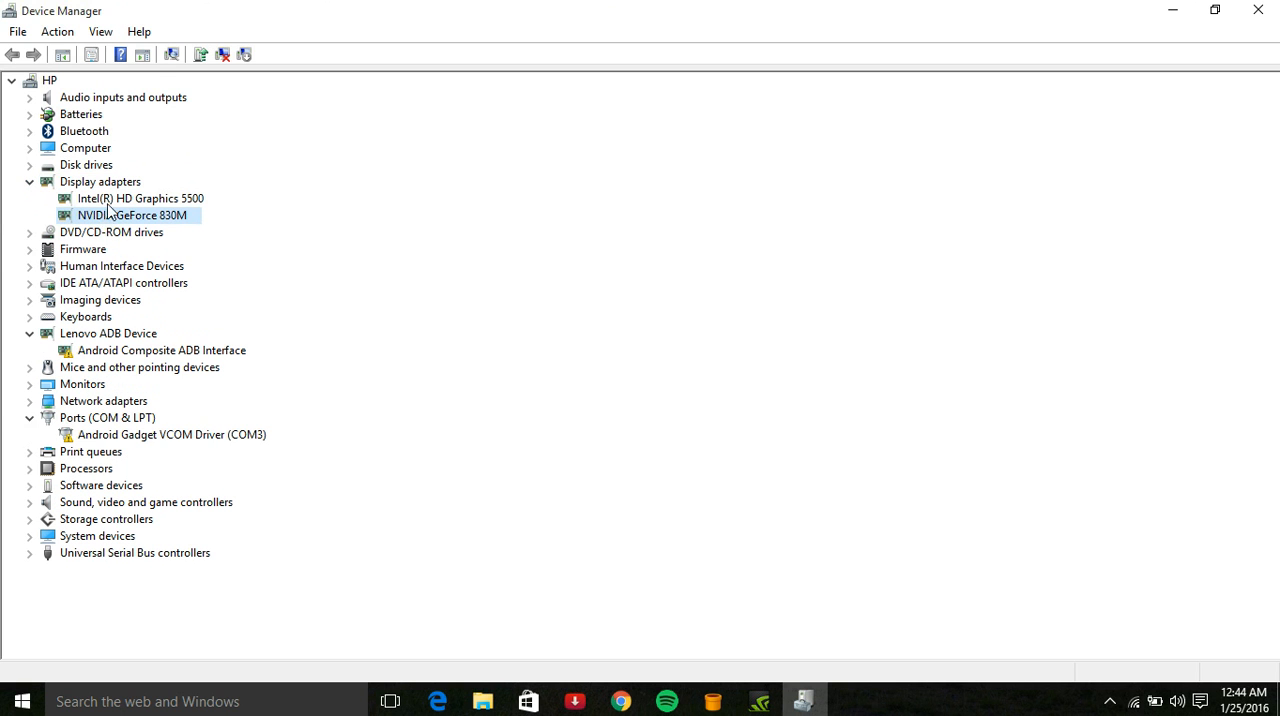
pyautogui.moveTo(125, 198)
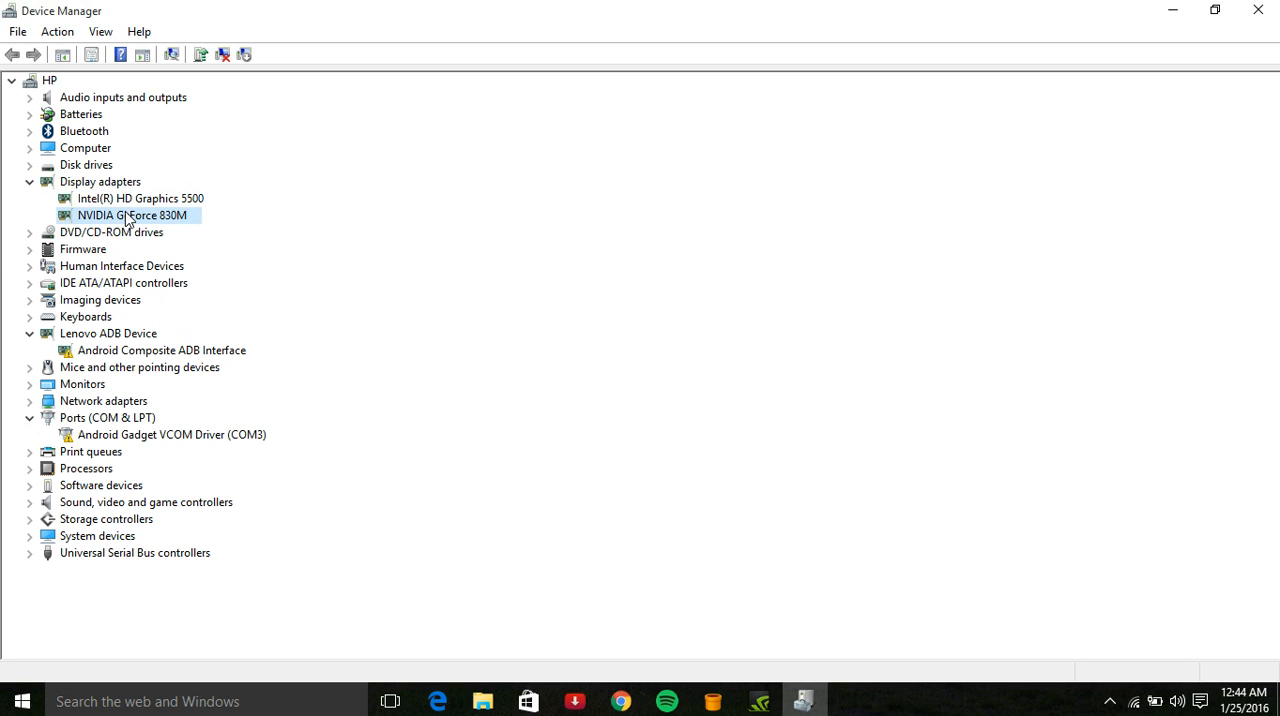
# - Roll back the GeForce 830M driver from its Properties Driver page and confirm
pyautogui.rightClick(131, 215)
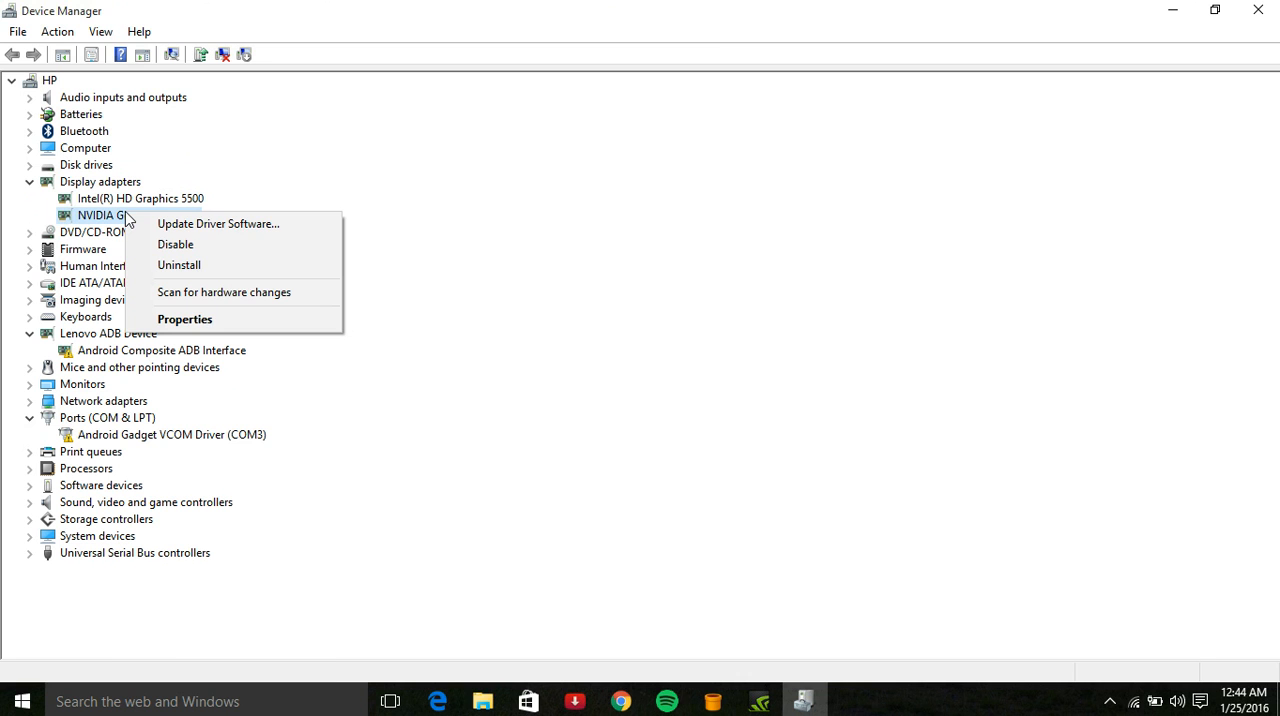
pyautogui.click(184, 319)
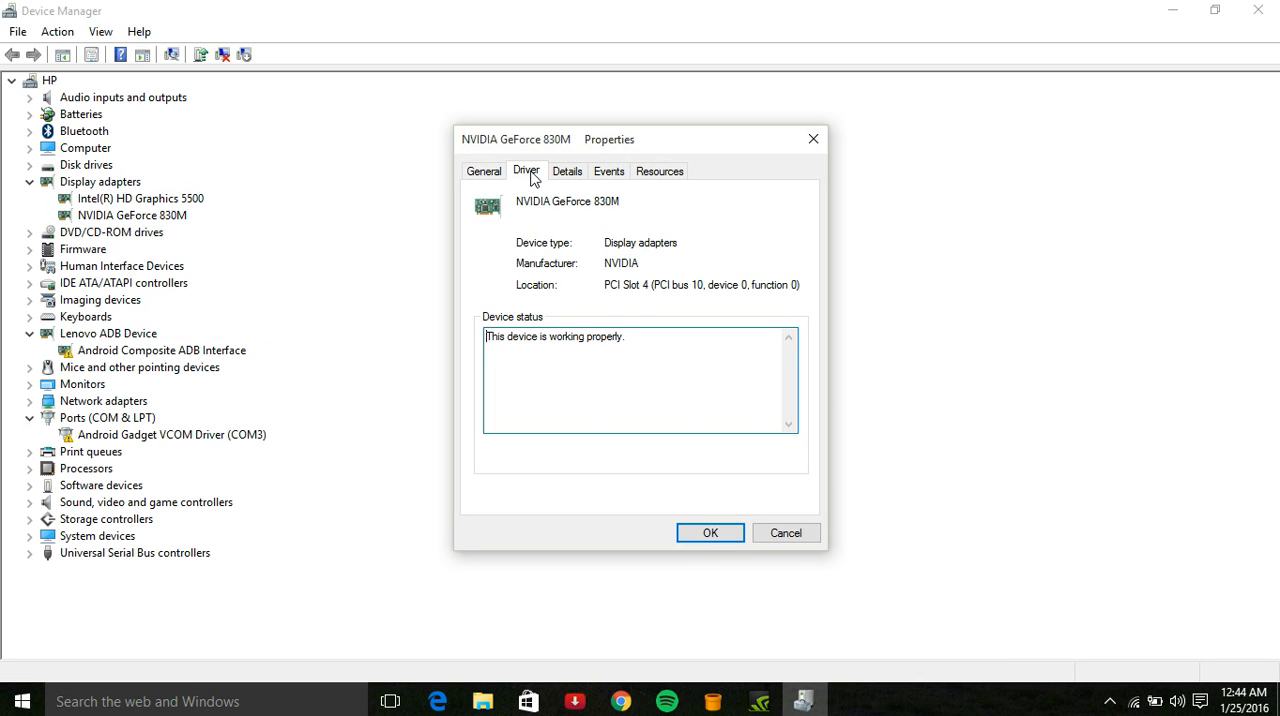
pyautogui.click(526, 170)
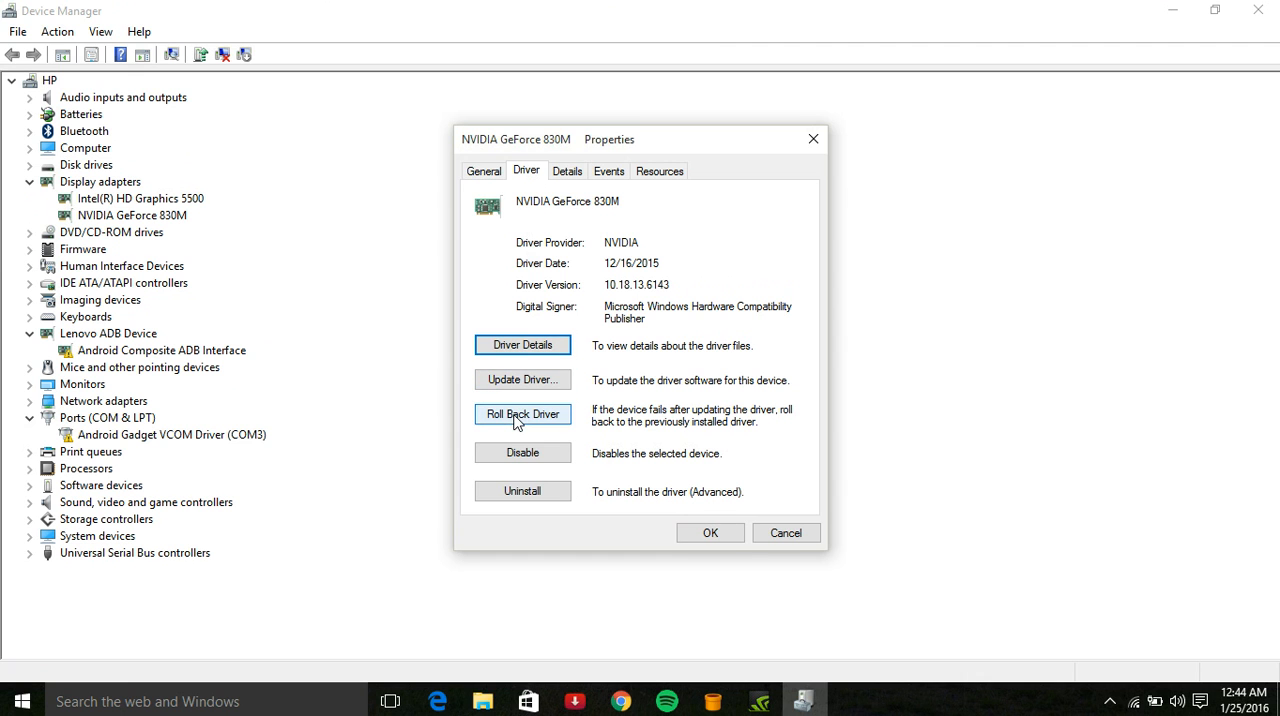
pyautogui.click(522, 414)
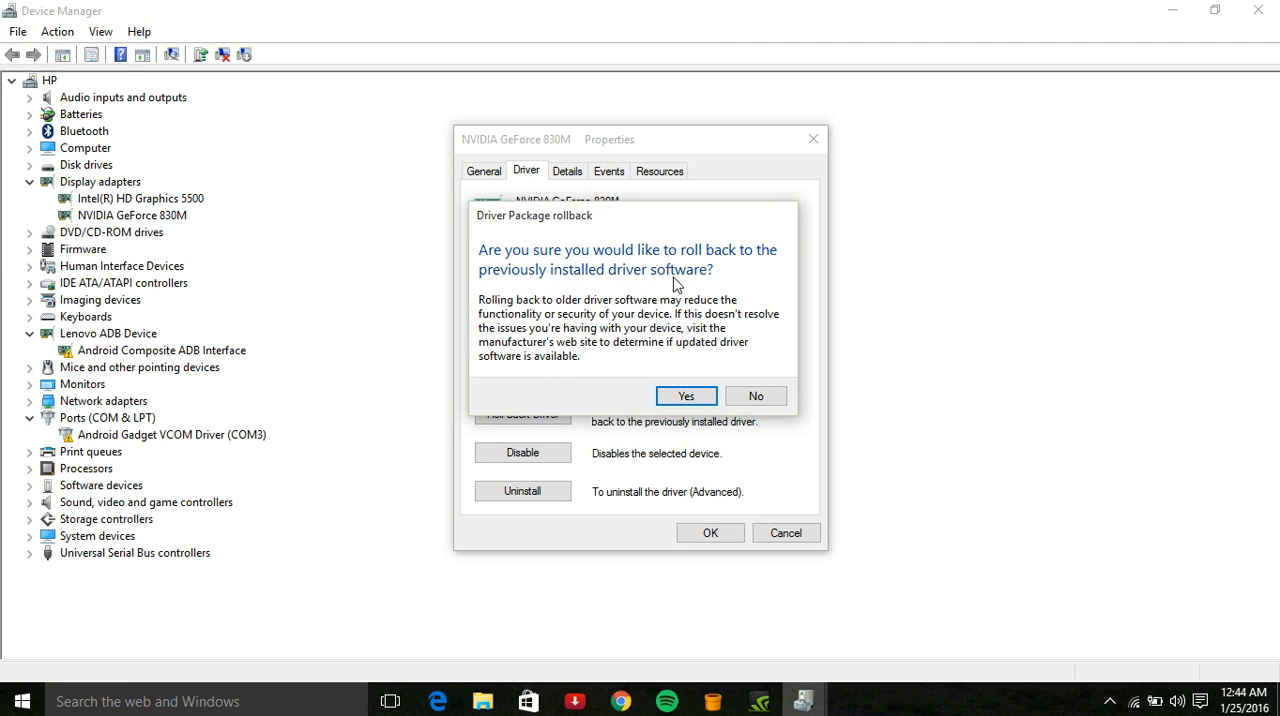
pyautogui.moveTo(780, 367)
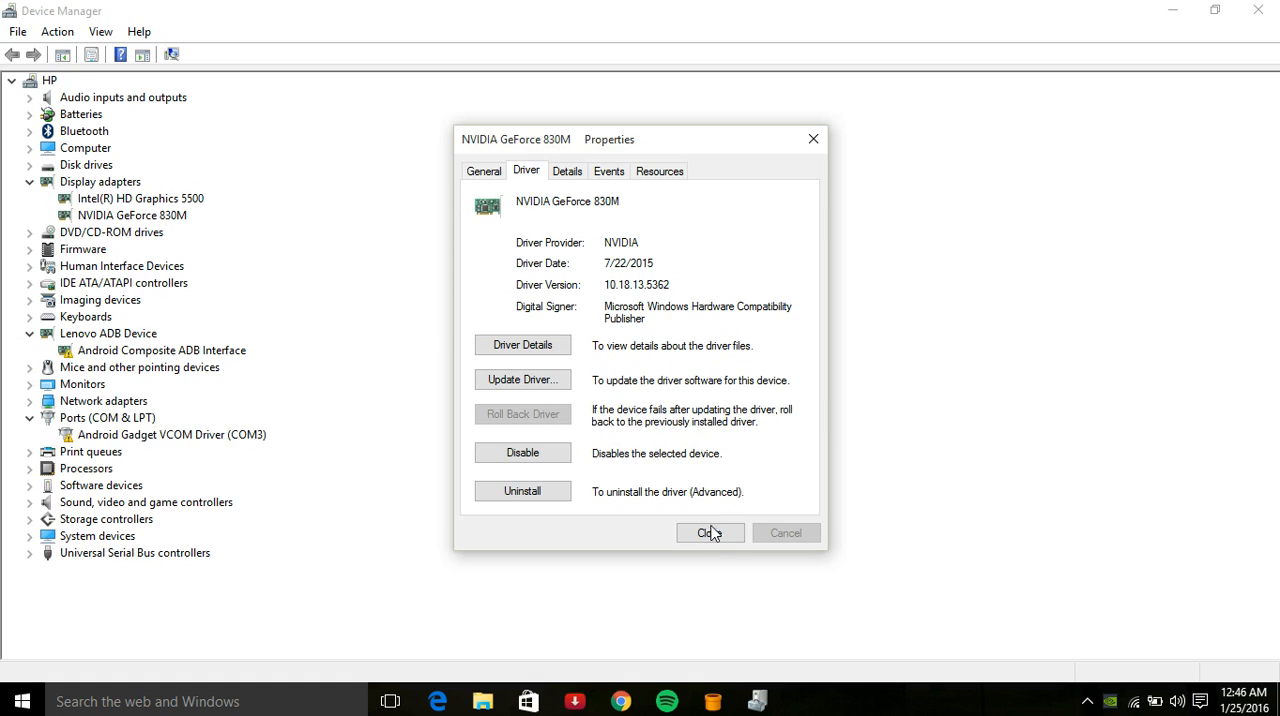
pyautogui.click(710, 533)
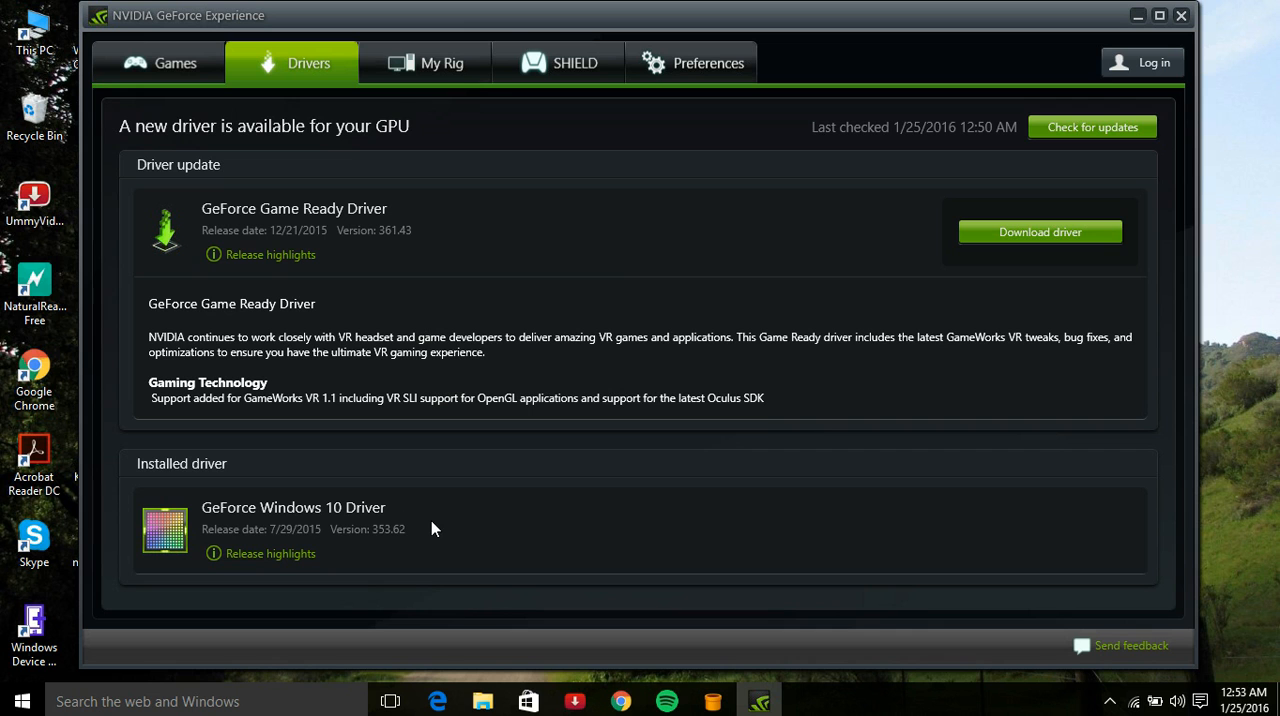
pyautogui.moveTo(179, 437)
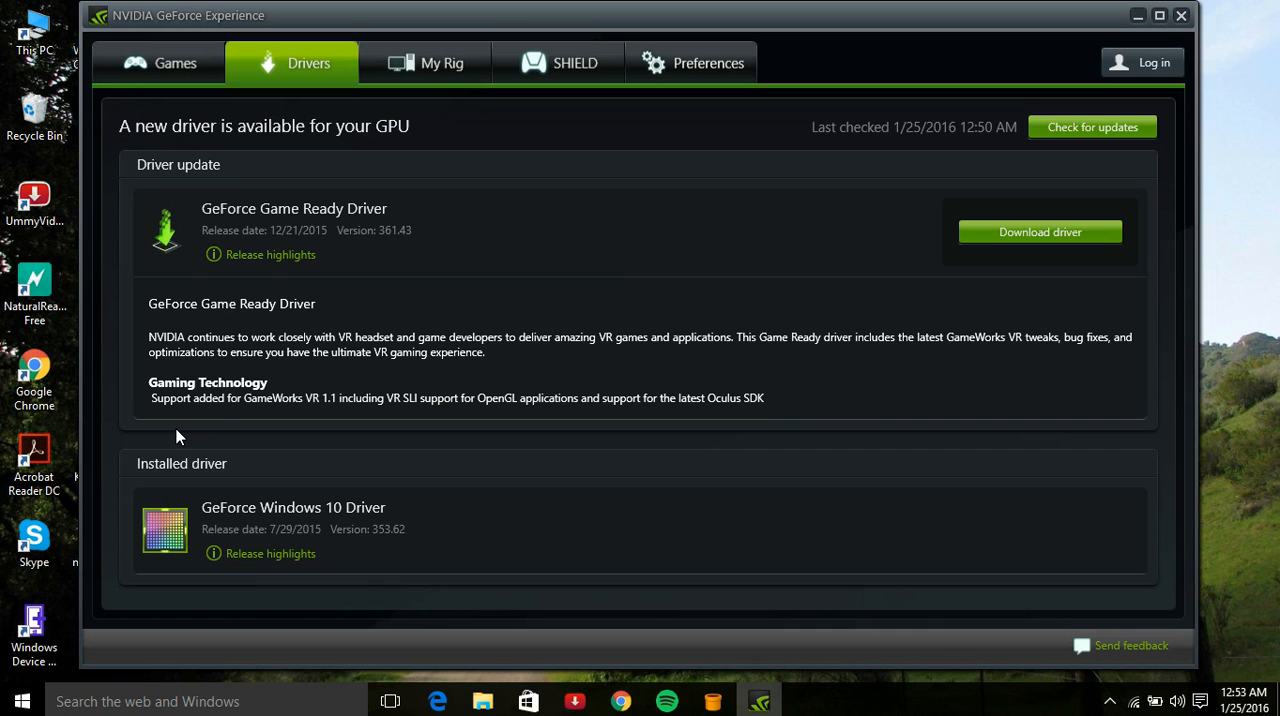
pyautogui.moveTo(318, 525)
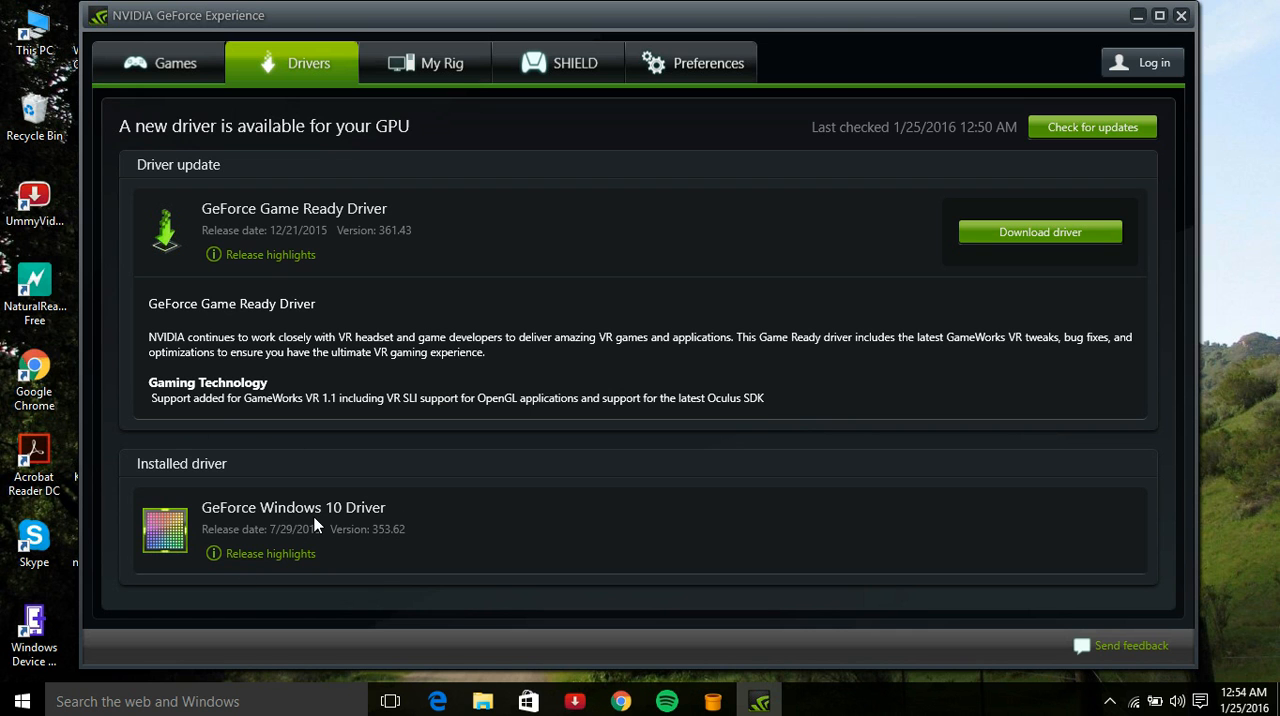
pyautogui.moveTo(386, 545)
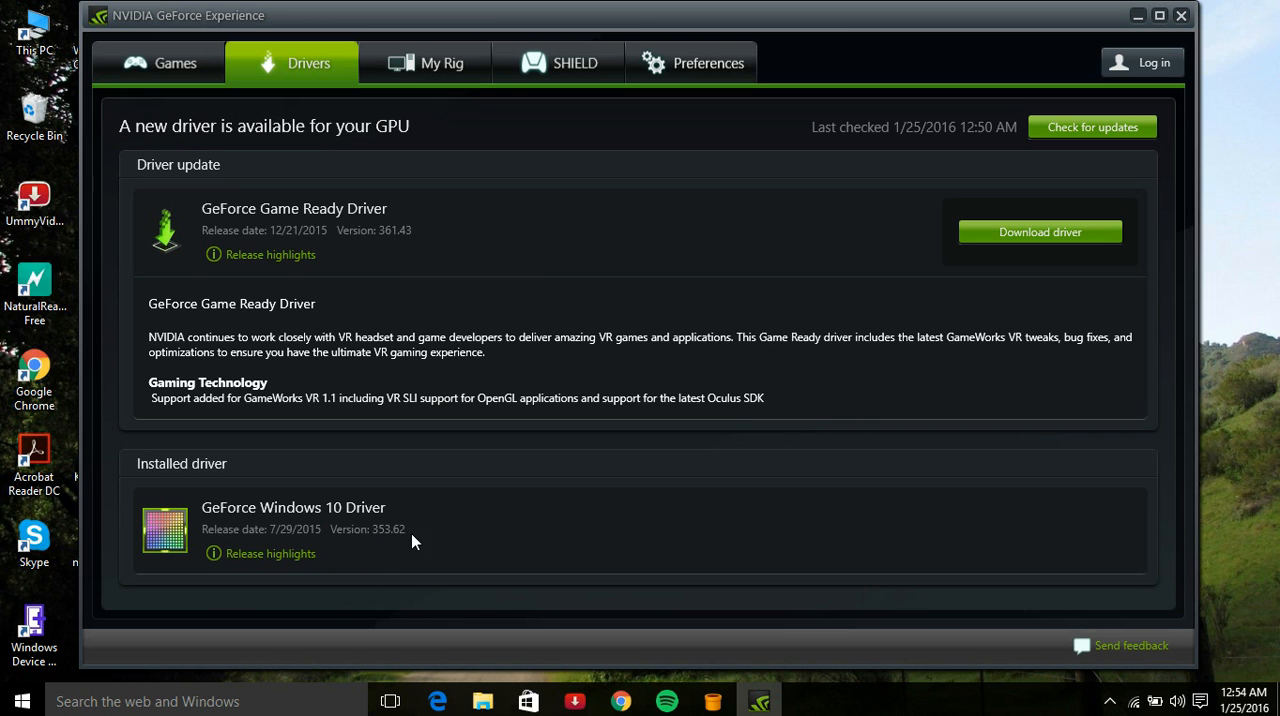
pyautogui.moveTo(517, 268)
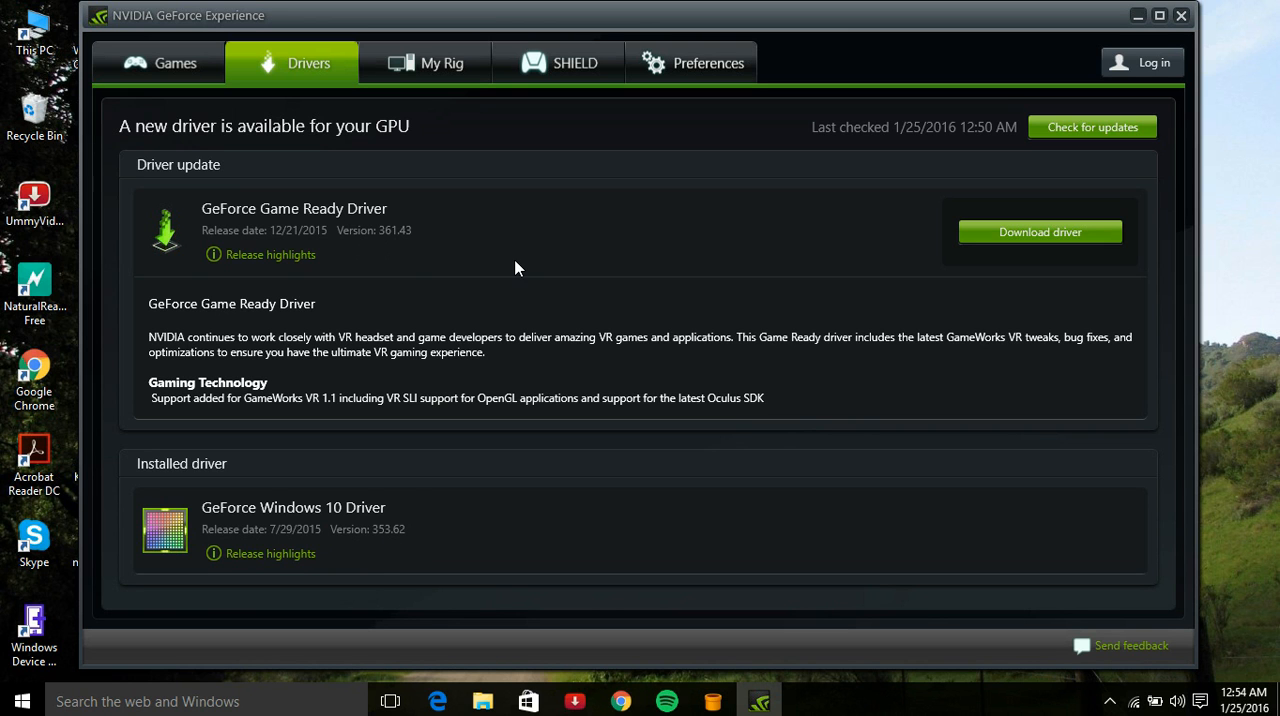
pyautogui.moveTo(335, 258)
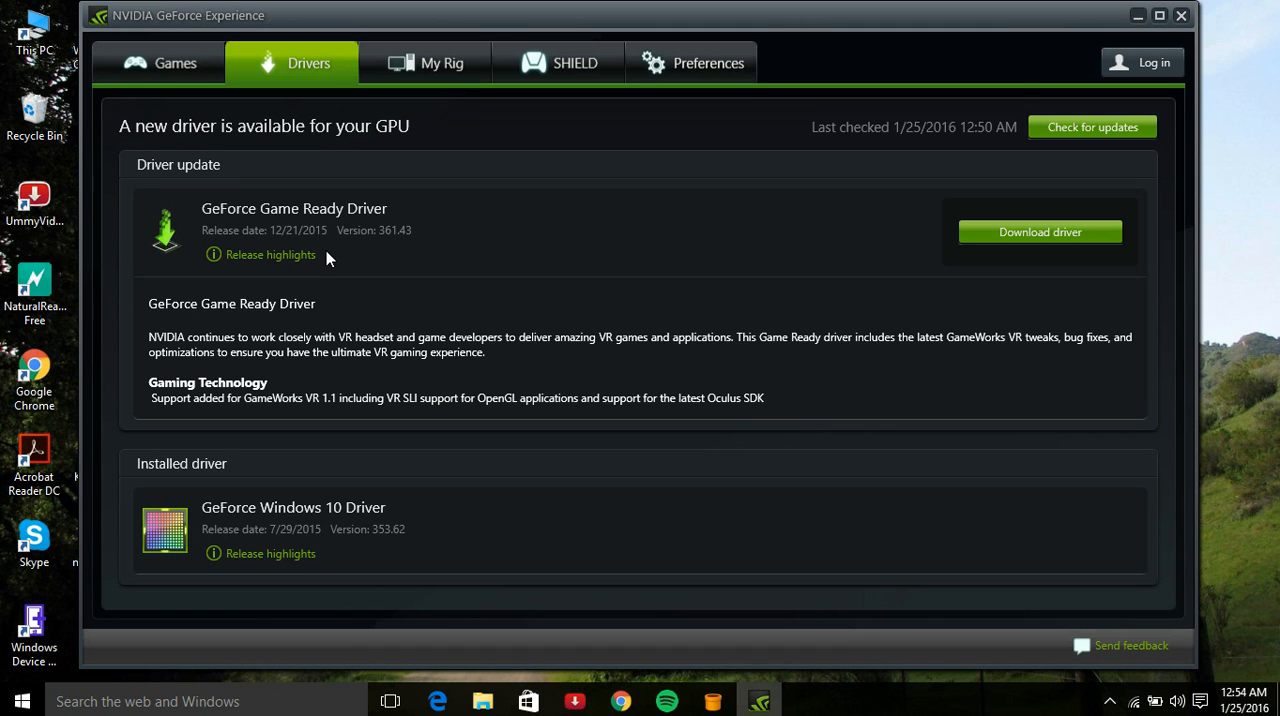
pyautogui.moveTo(400, 443)
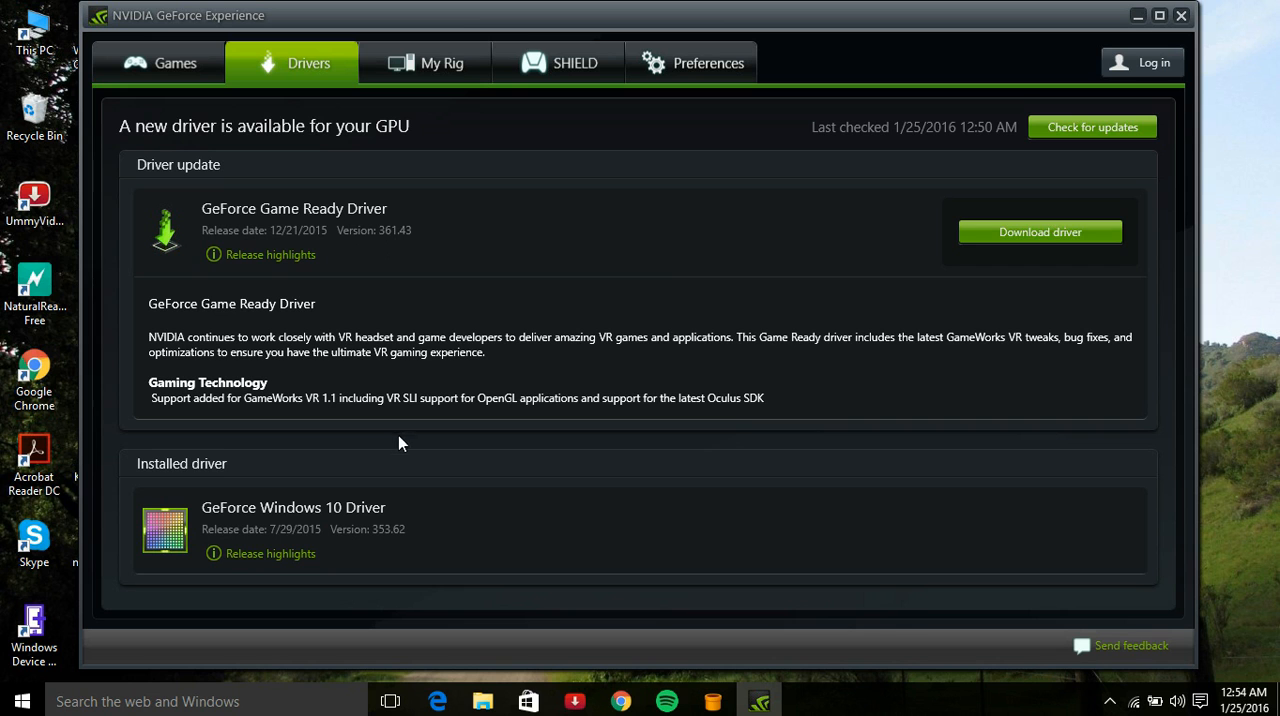
pyautogui.moveTo(630, 358)
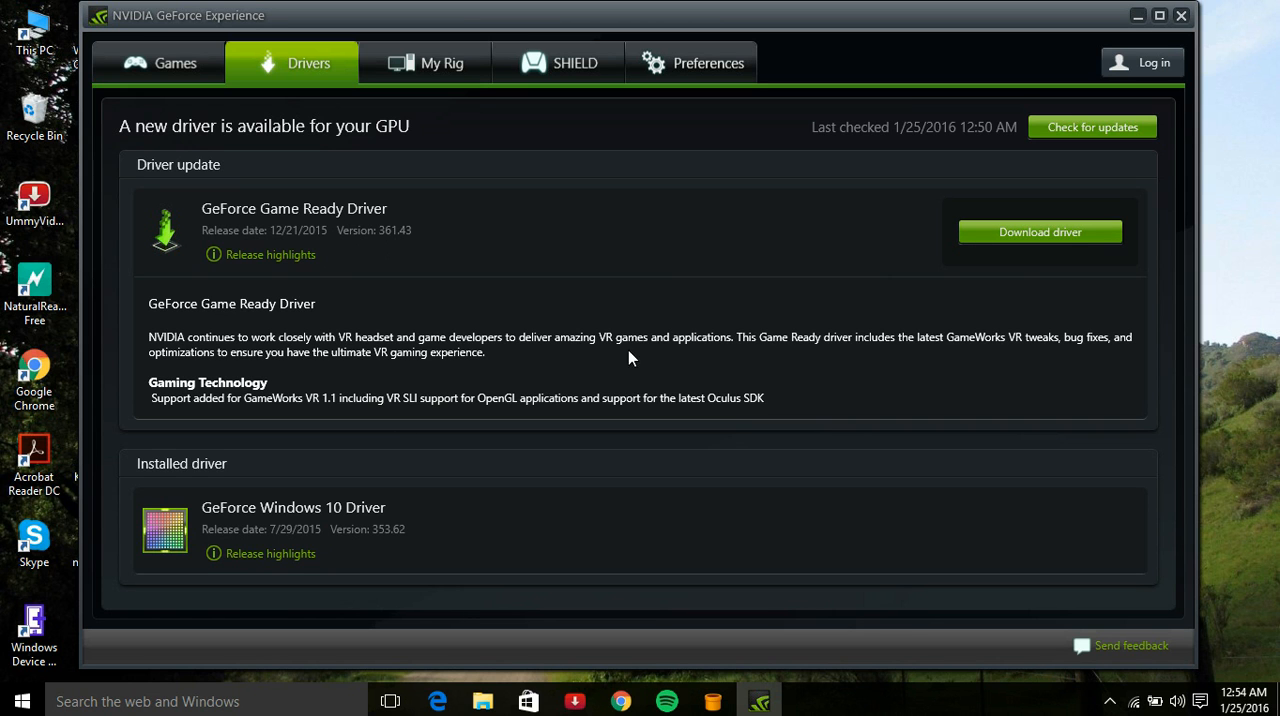
pyautogui.moveTo(379, 540)
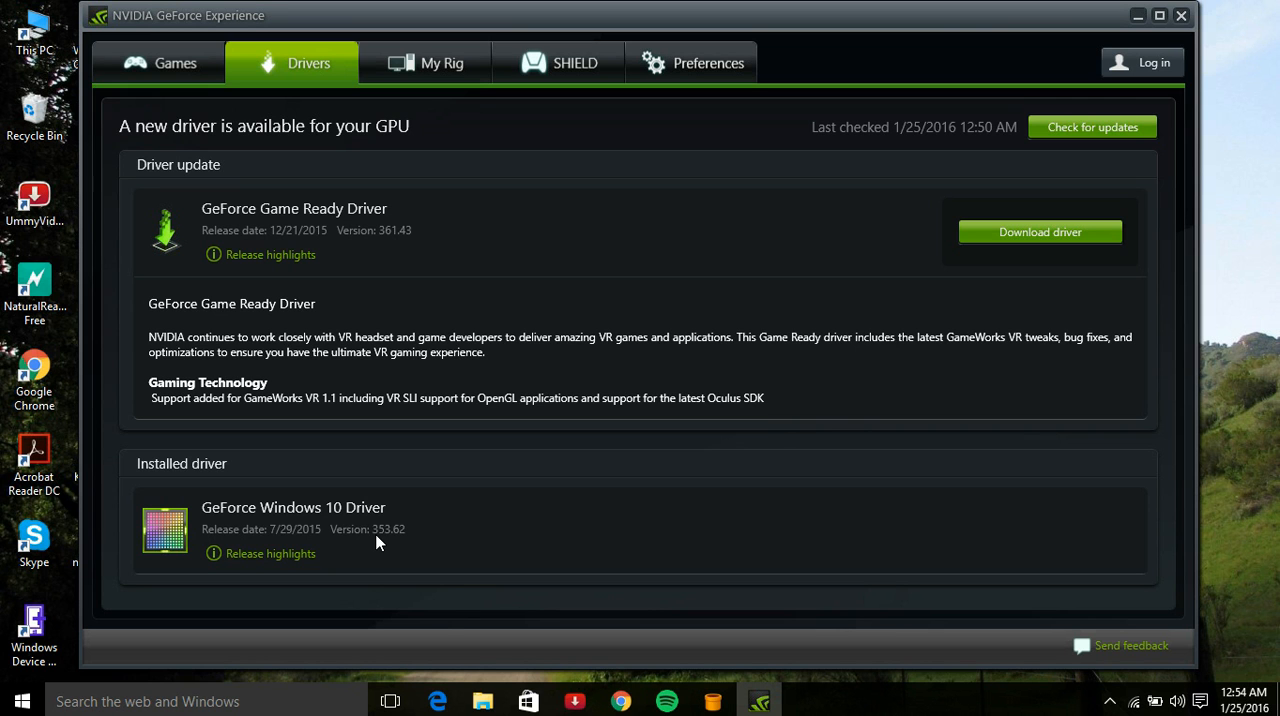
pyautogui.moveTo(922, 294)
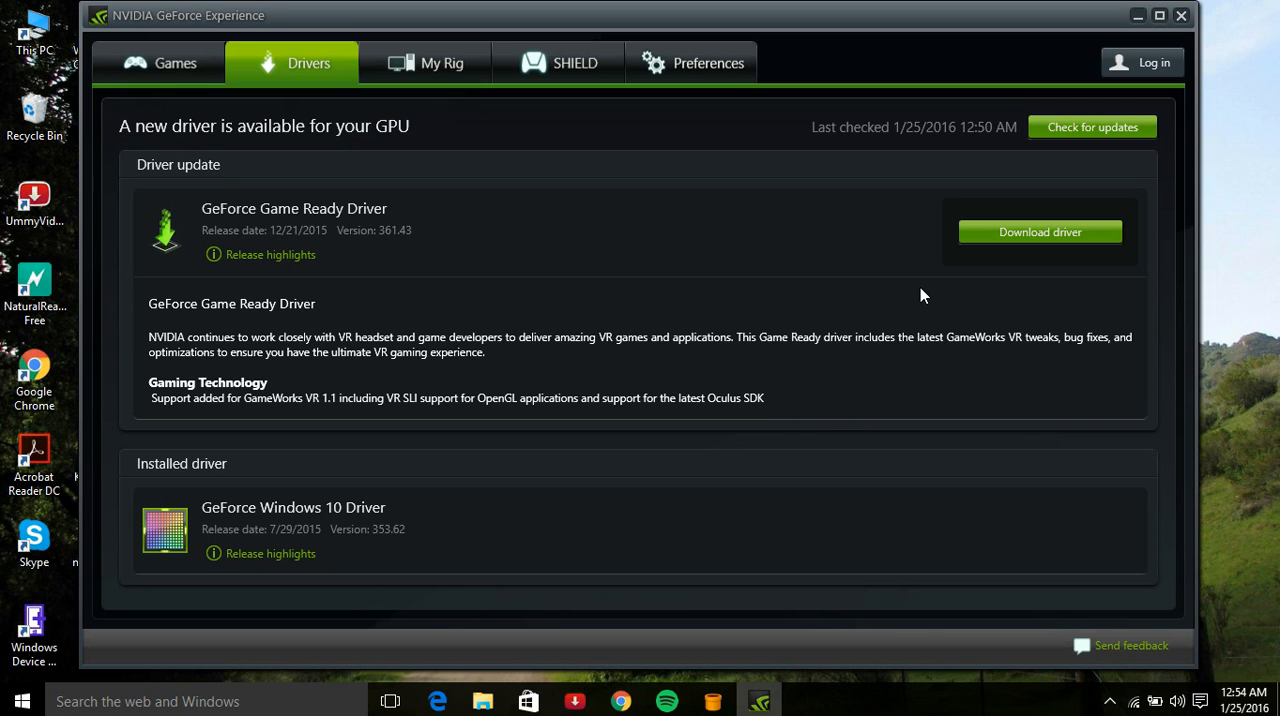